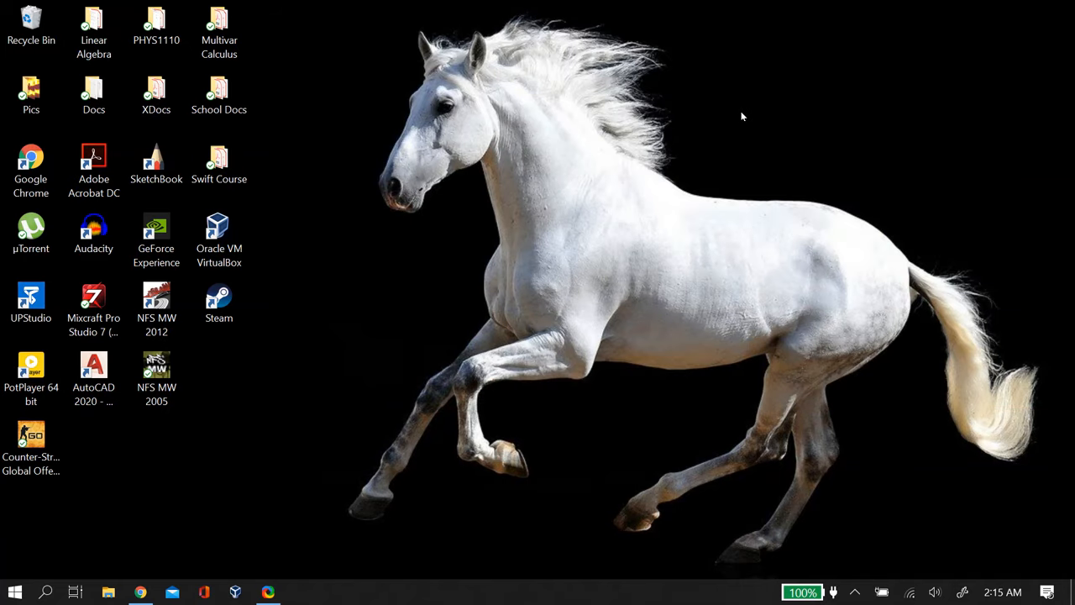
mouse_move(729, 116)
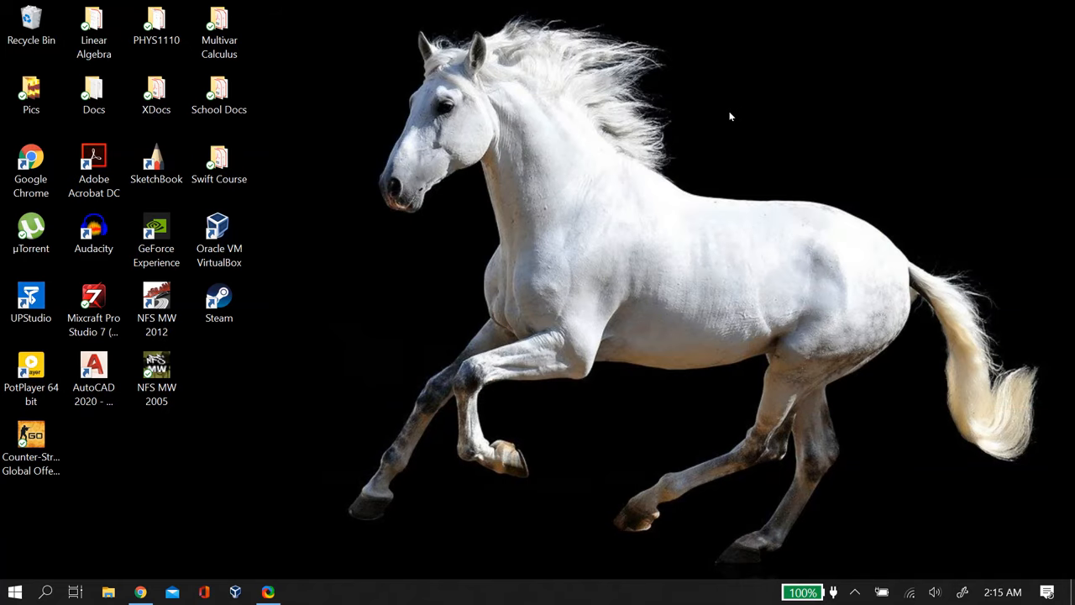
mouse_move(353, 278)
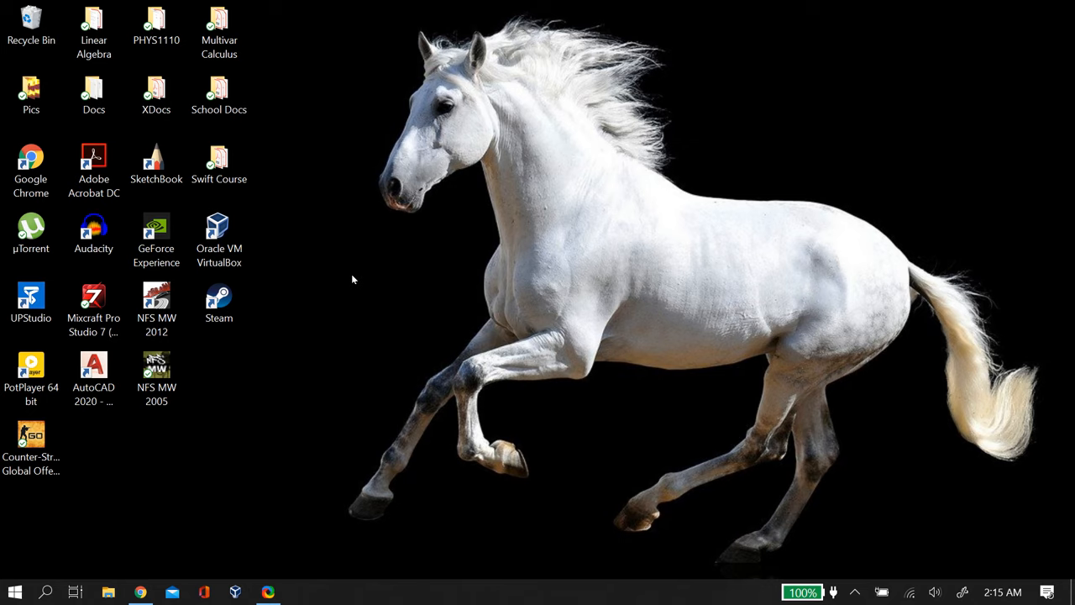
- Launch Device Manager from the desktop to list the hardware categories
left_click(268, 591)
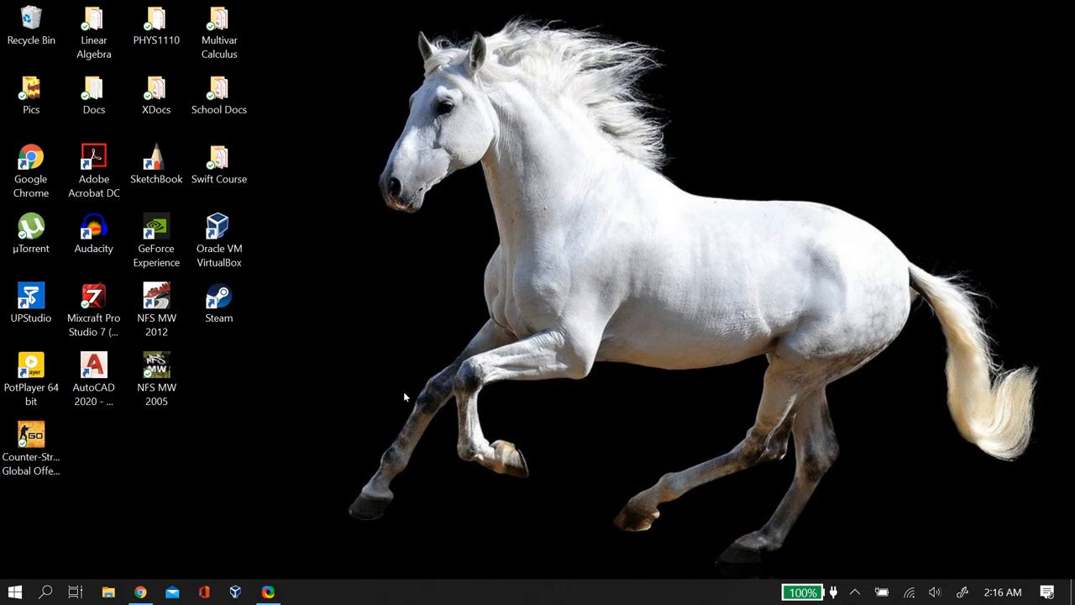
mouse_move(888, 252)
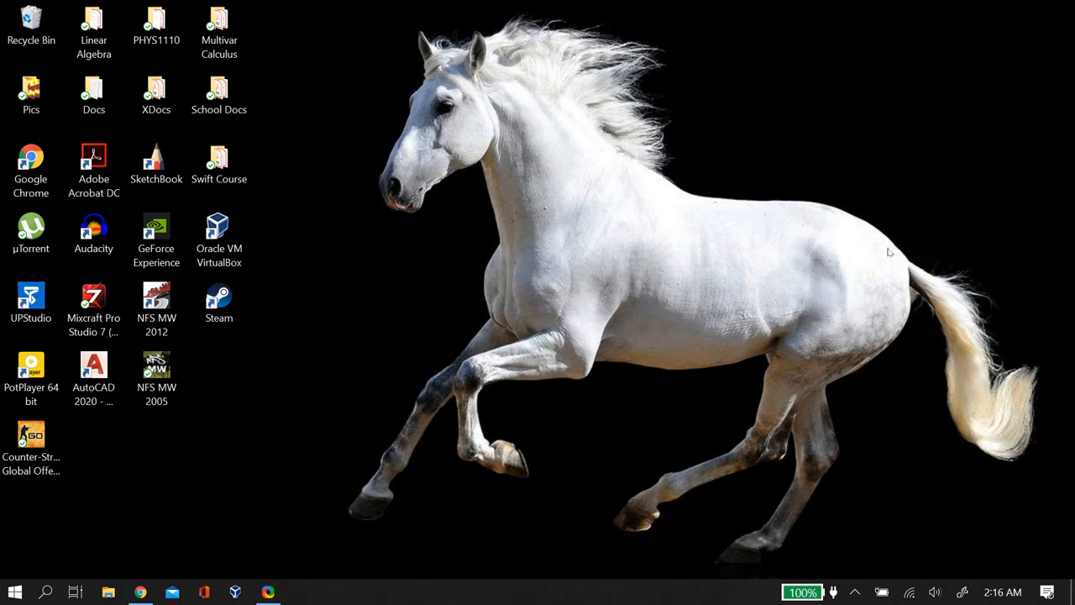
key("win+s")
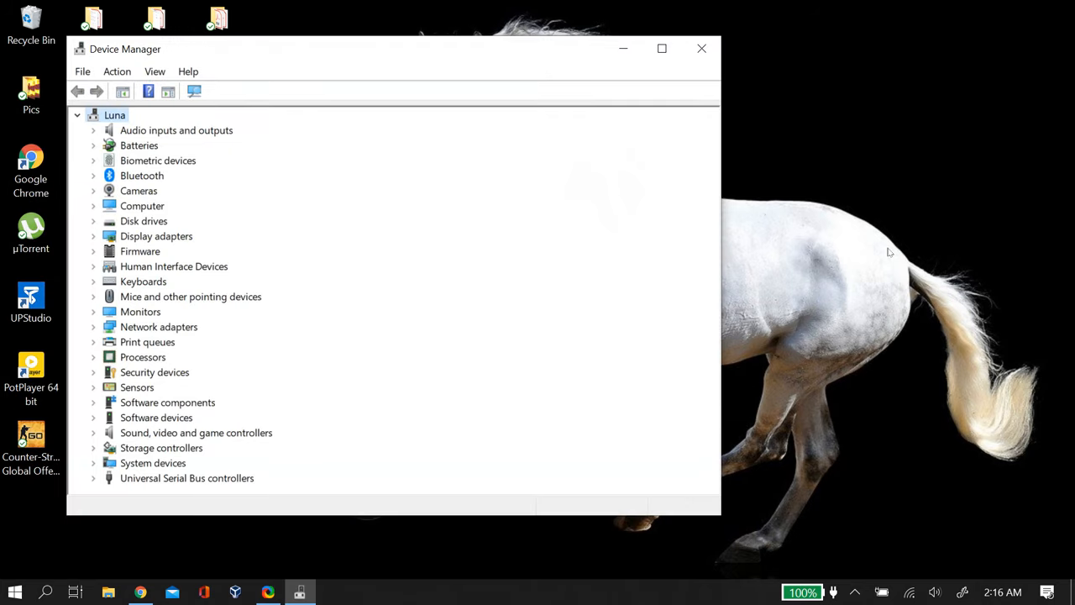
- Expand 'Mice and other pointing devices' and select the first HID-compliant mouse
left_click(158, 161)
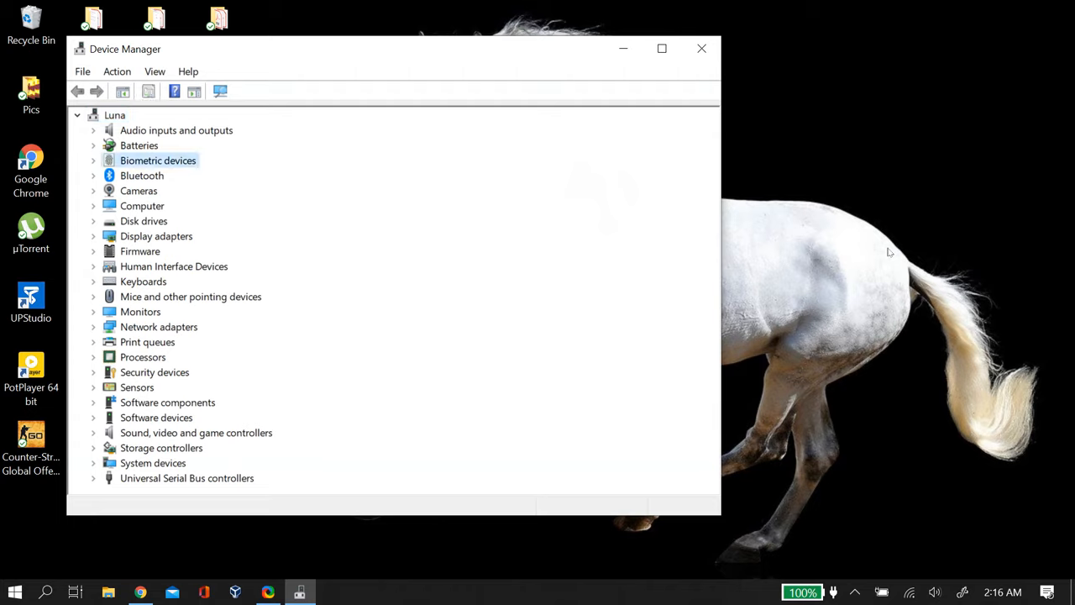
left_click(138, 191)
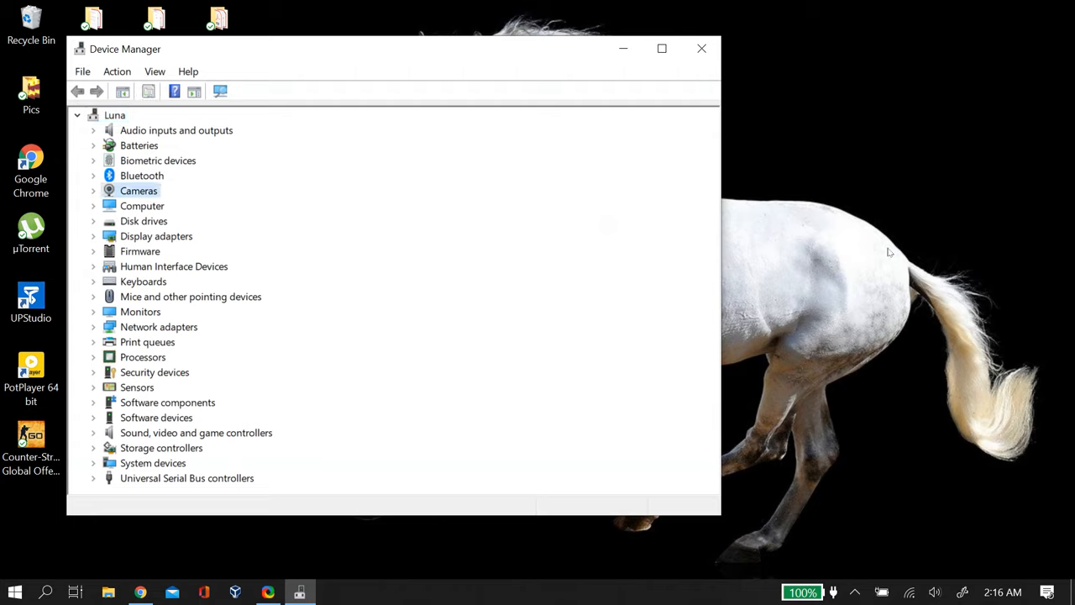
left_click(175, 266)
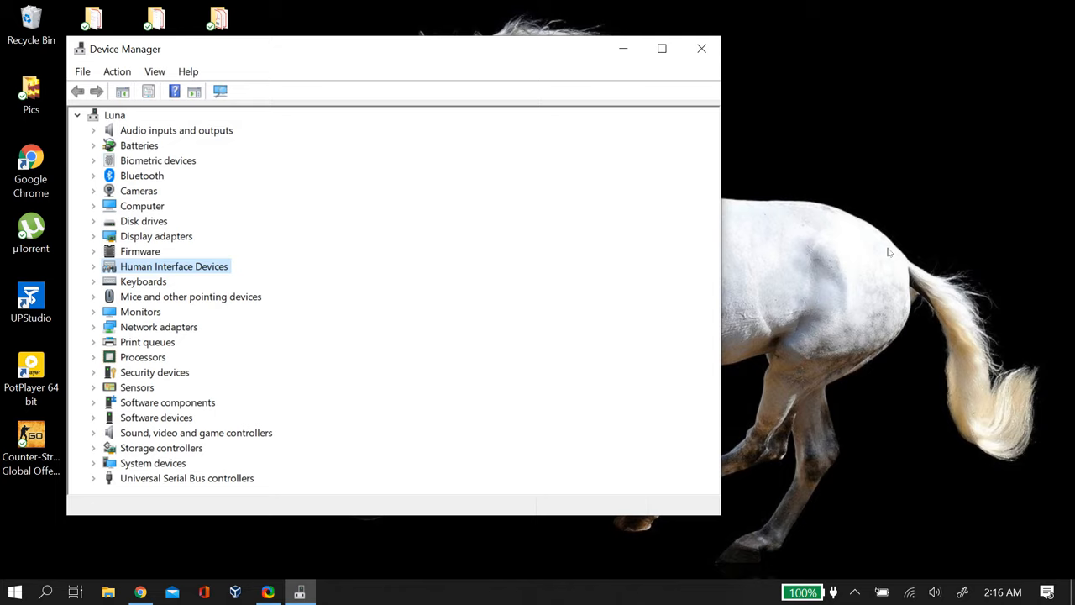
double_click(191, 295)
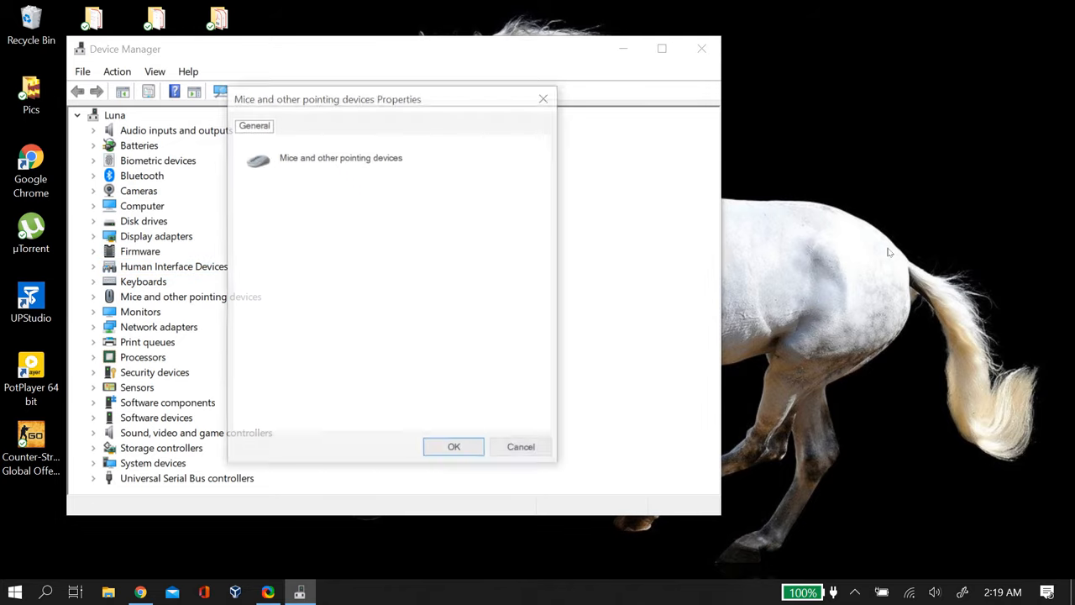
left_click(454, 446)
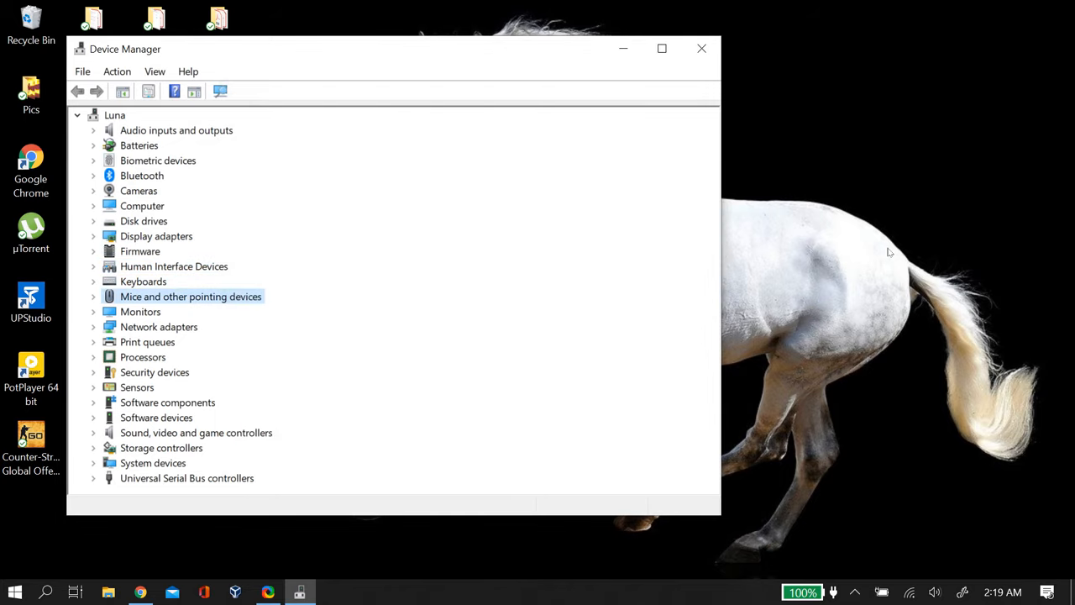
left_click(94, 296)
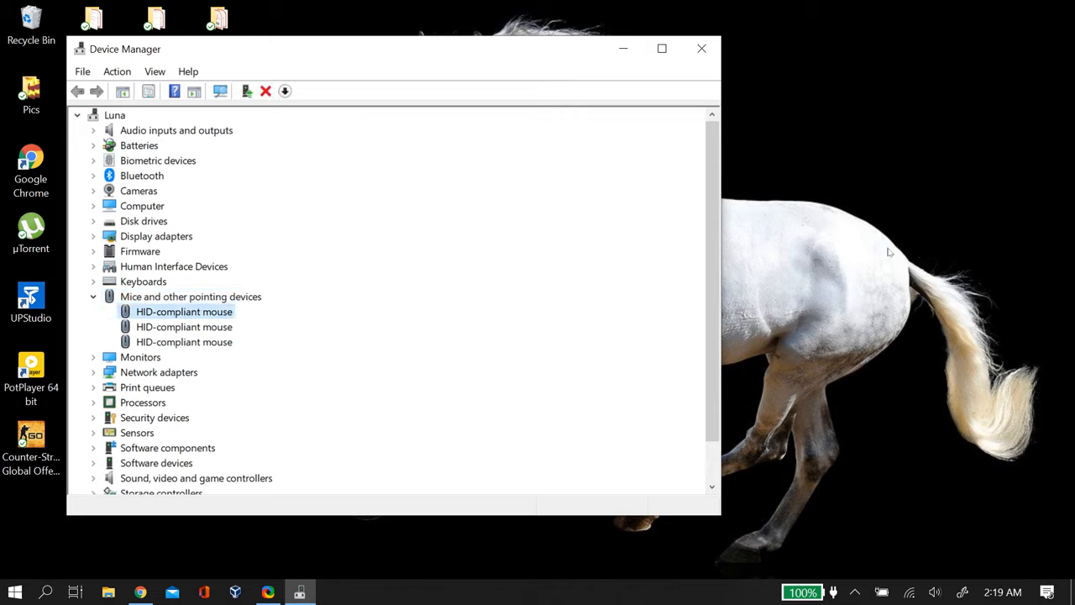
left_click(142, 282)
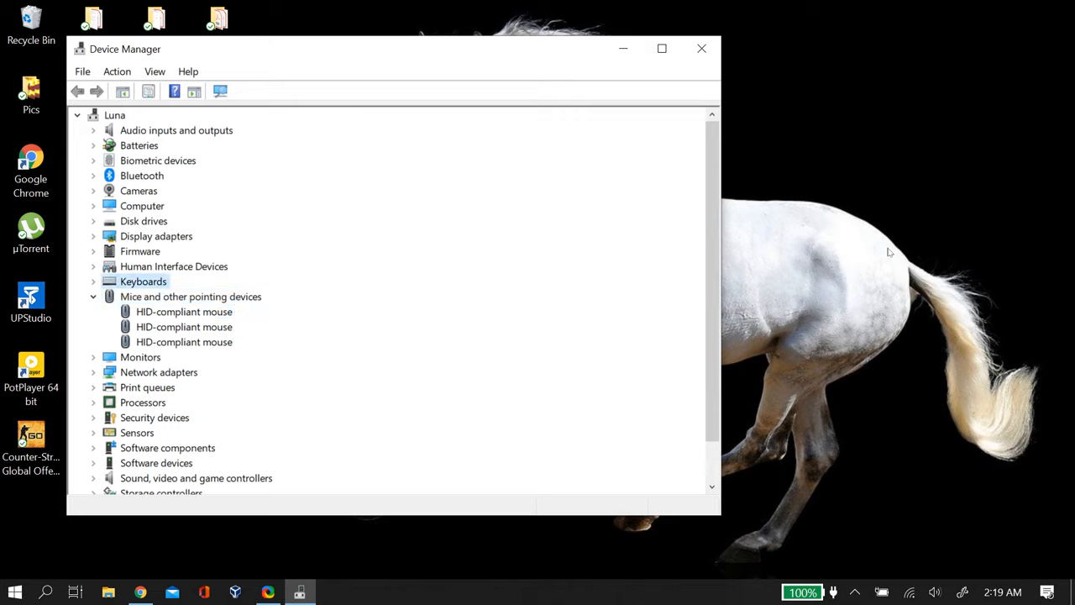
left_click(192, 296)
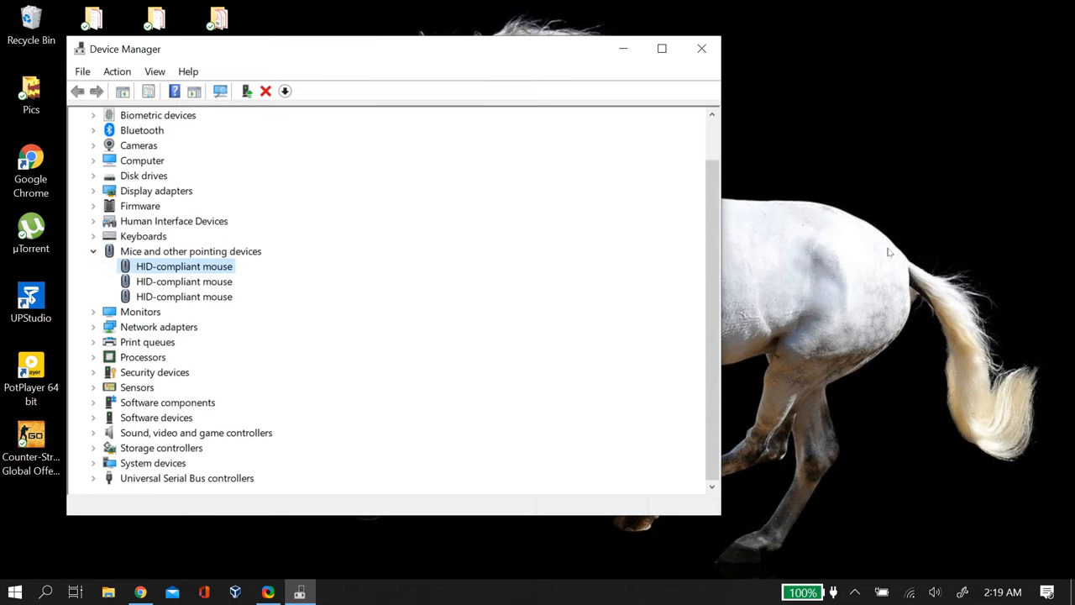
- In the HID-compliant mouse's Driver properties, disable then re-enable it and begin Uninstall Device
double_click(183, 265)
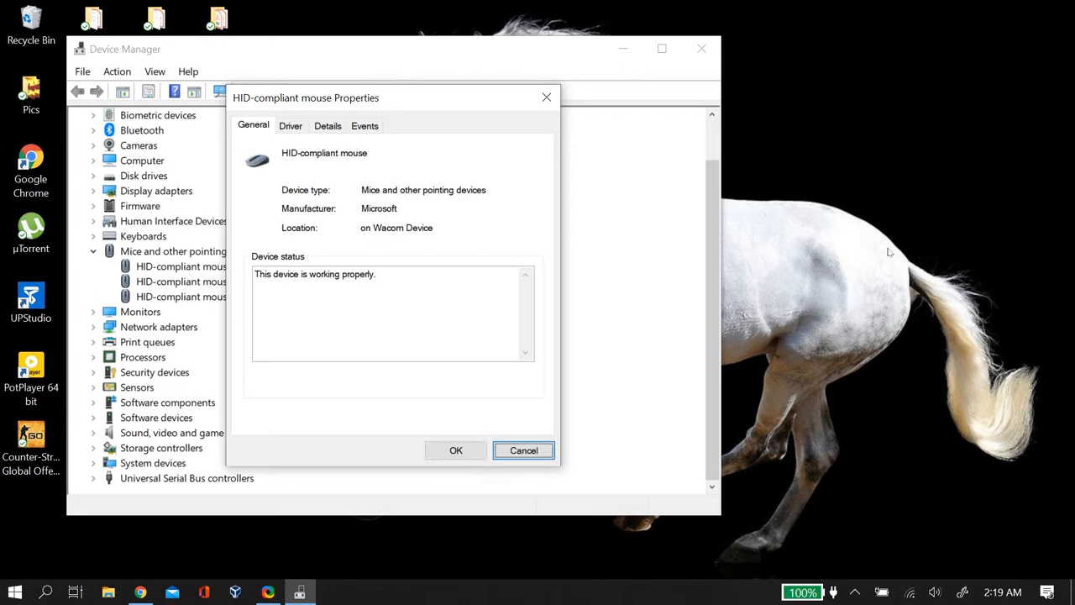
left_click(289, 124)
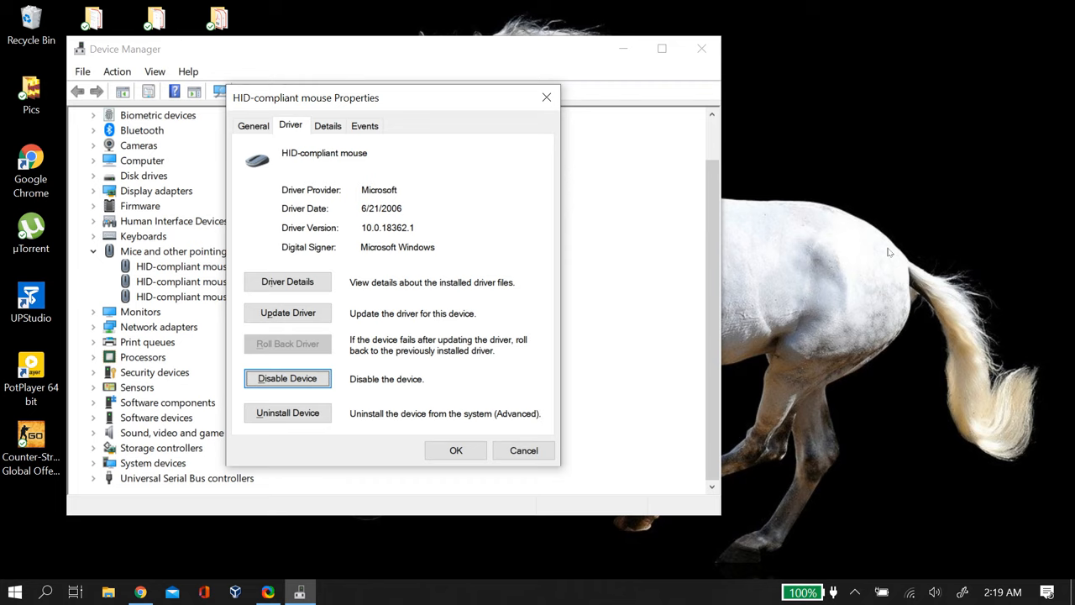
left_click(287, 378)
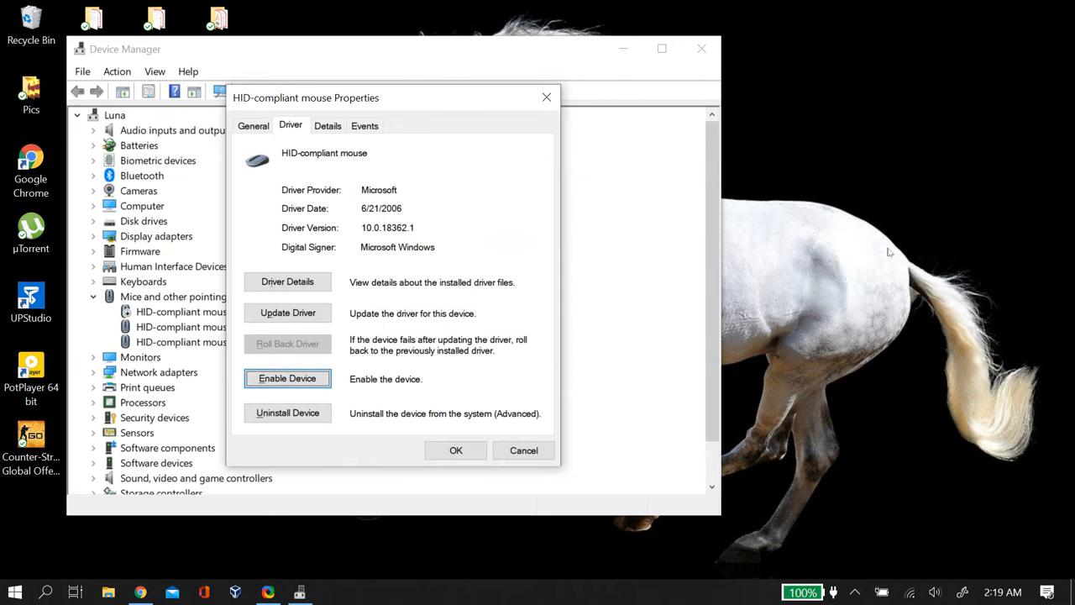
left_click(287, 378)
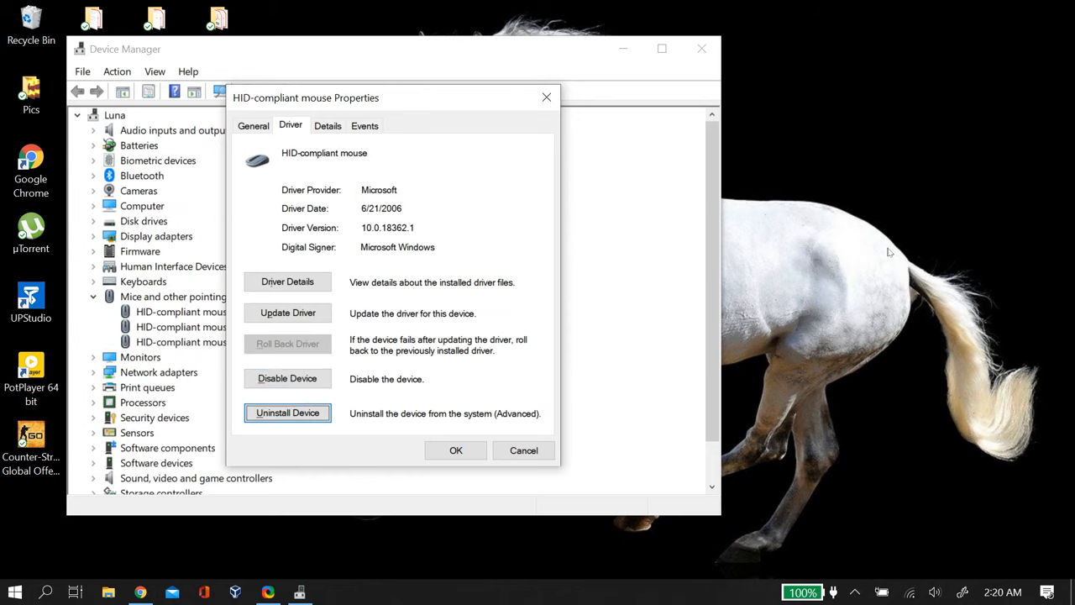
left_click(288, 413)
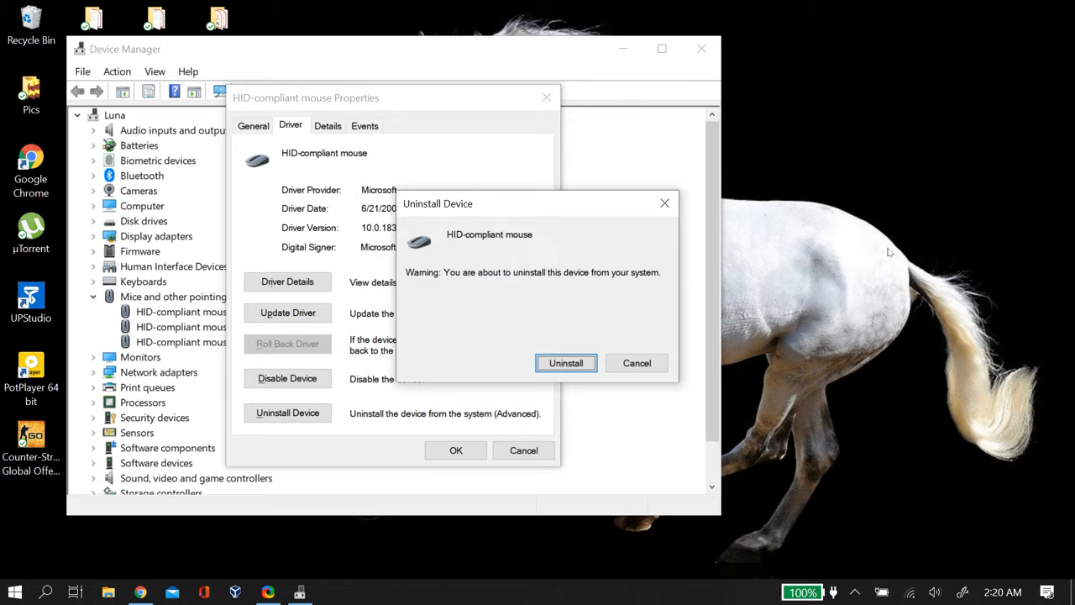
- Confirm the uninstall, then scan for hardware changes so three HID-compliant mice reappear
left_click(564, 363)
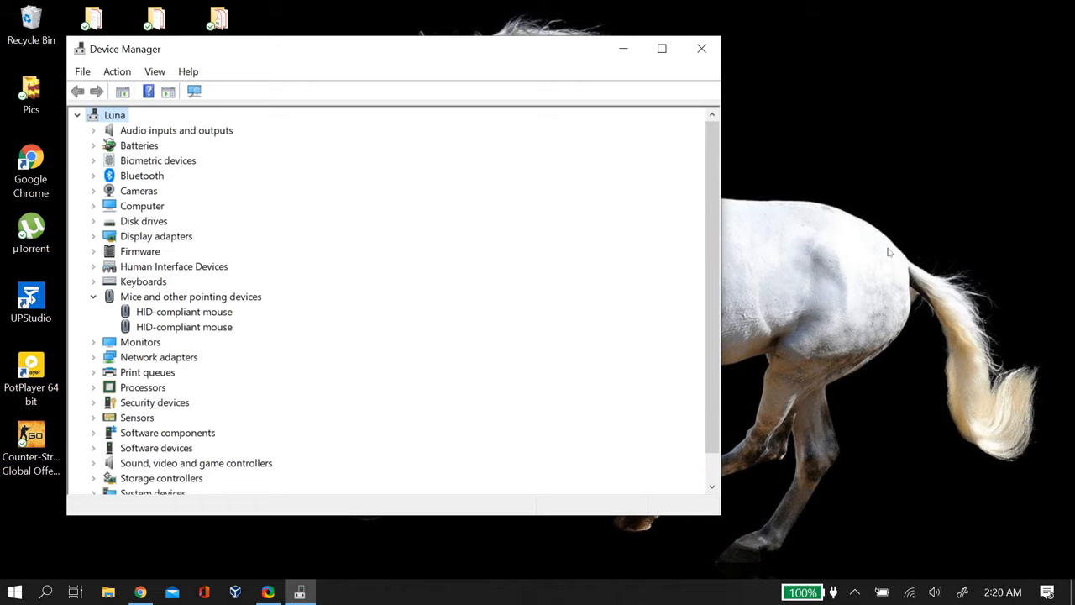
mouse_move(865, 232)
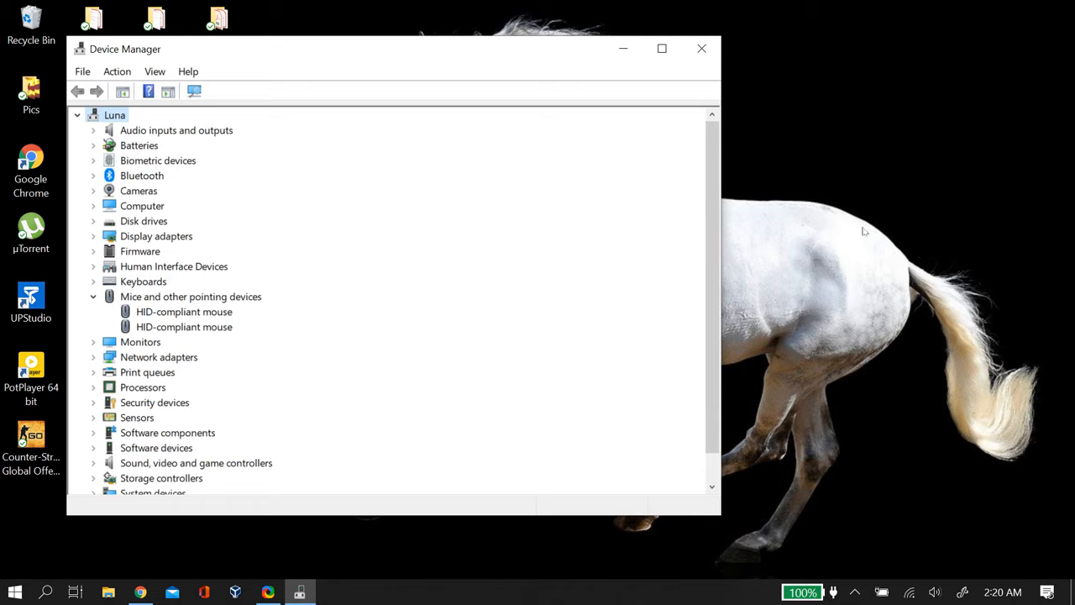
mouse_move(907, 175)
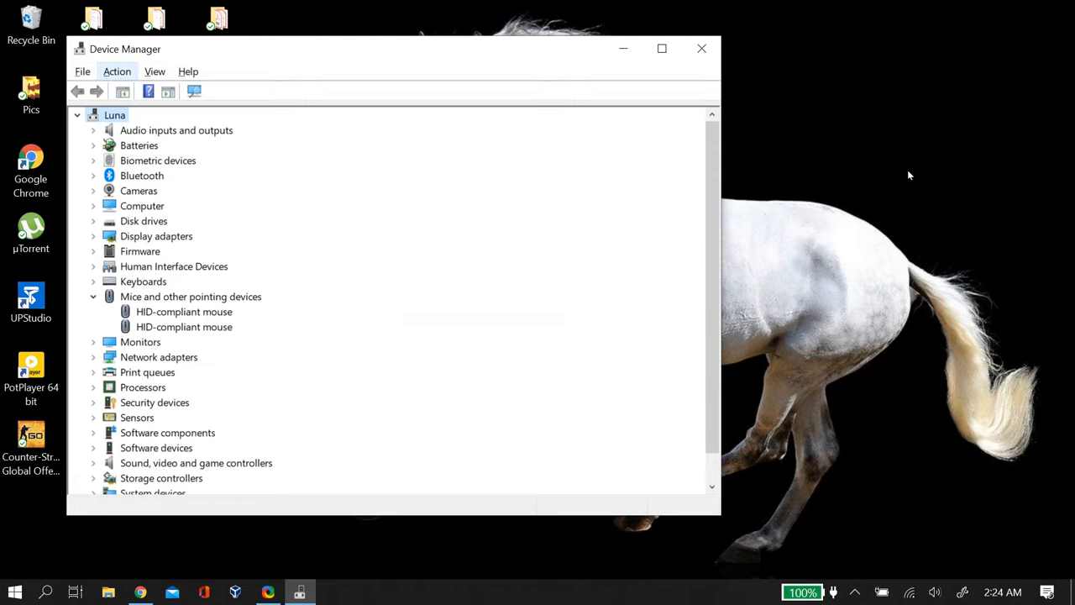
left_click(117, 70)
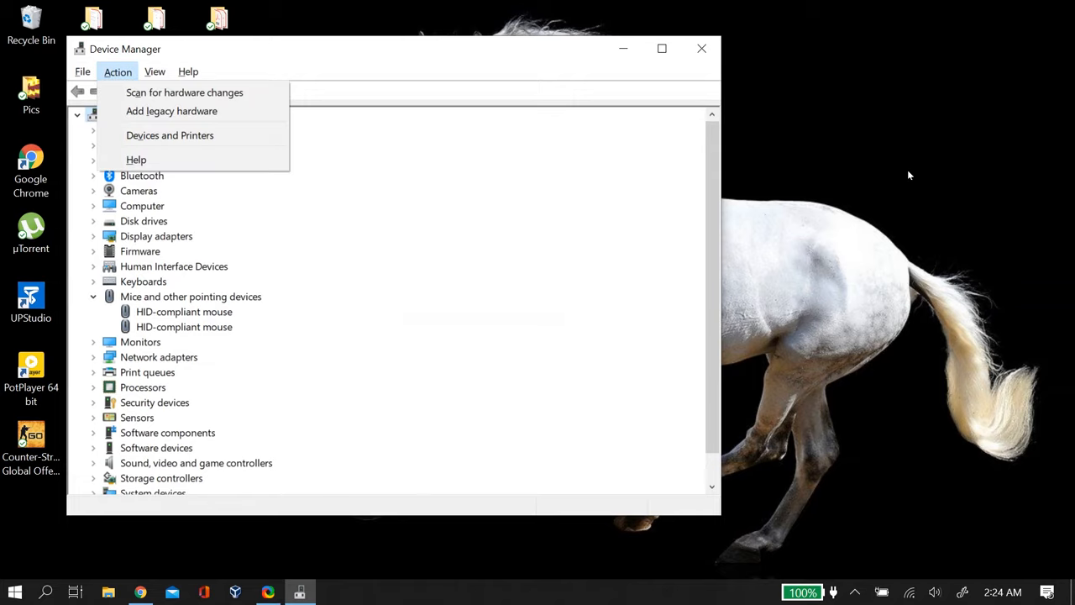
mouse_move(184, 92)
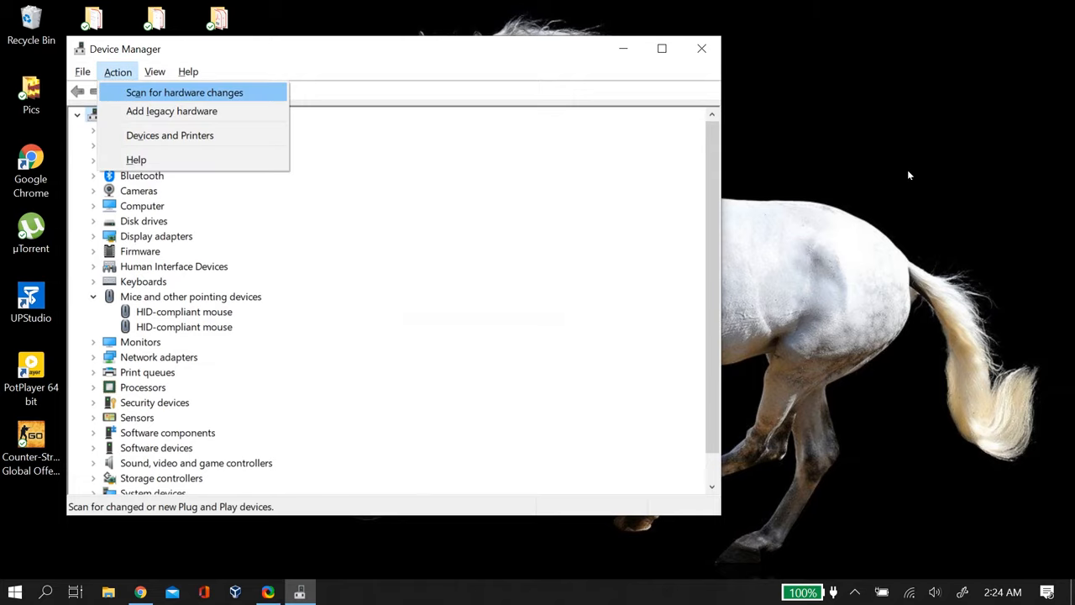
left_click(185, 93)
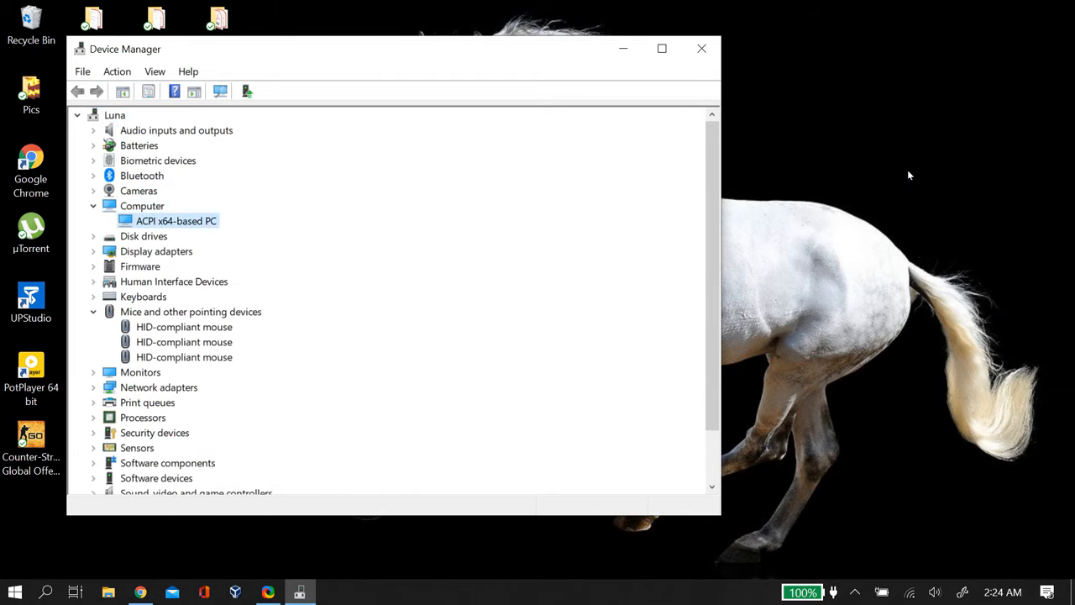
- Update the first HID-compliant mouse's driver, searching automatically for updated software
left_click(185, 325)
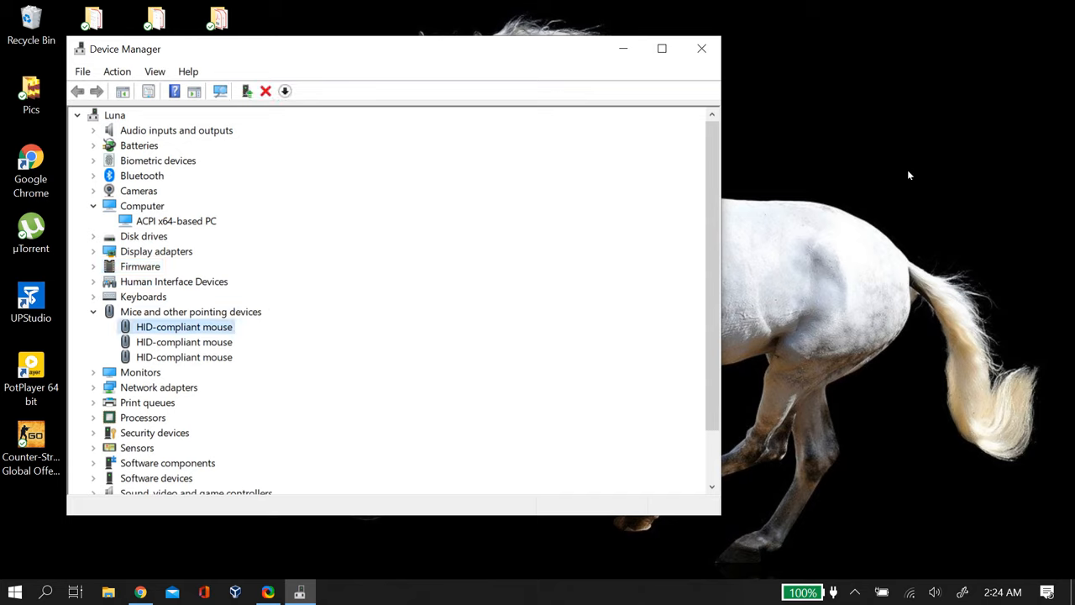
double_click(185, 325)
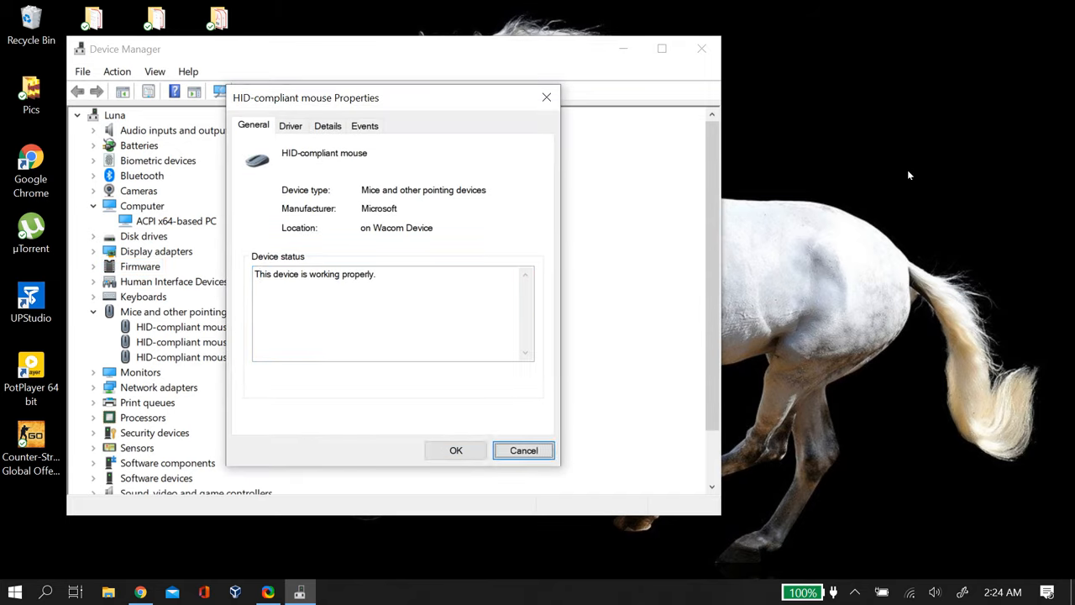
left_click(289, 124)
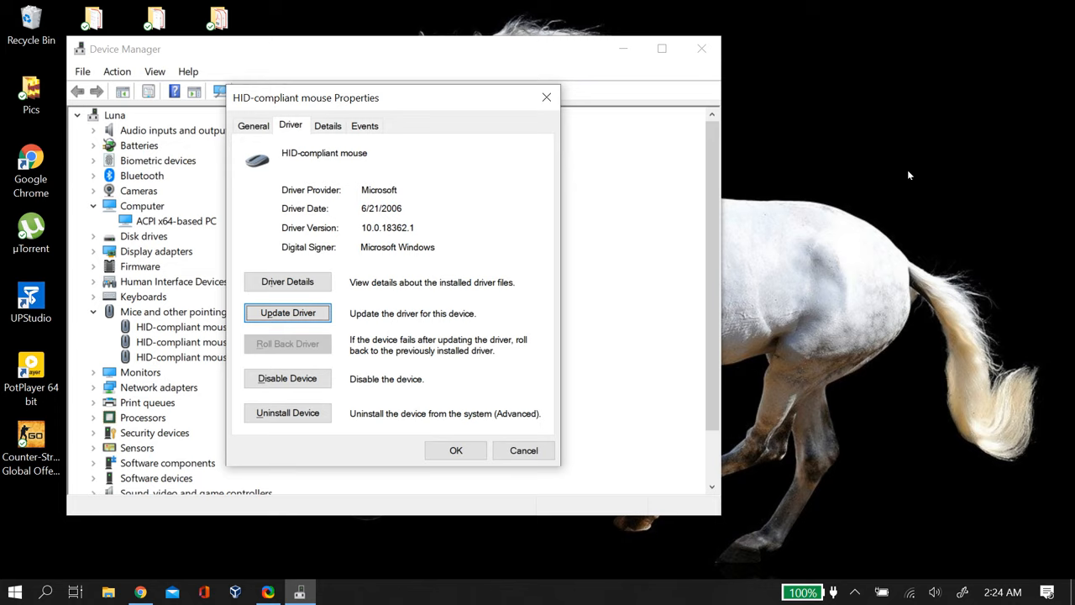
left_click(287, 312)
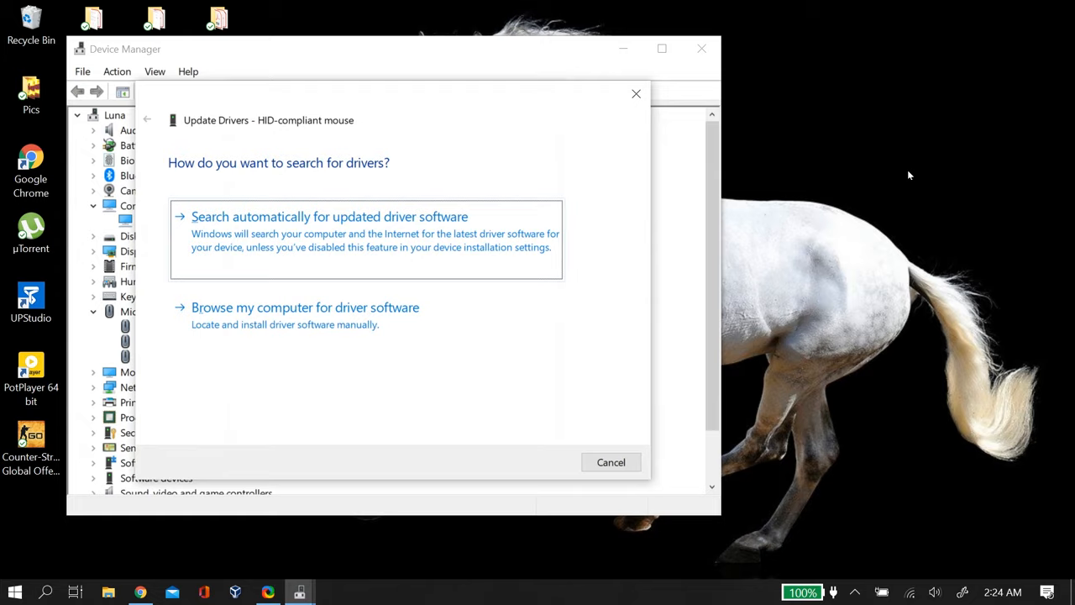
left_click(329, 217)
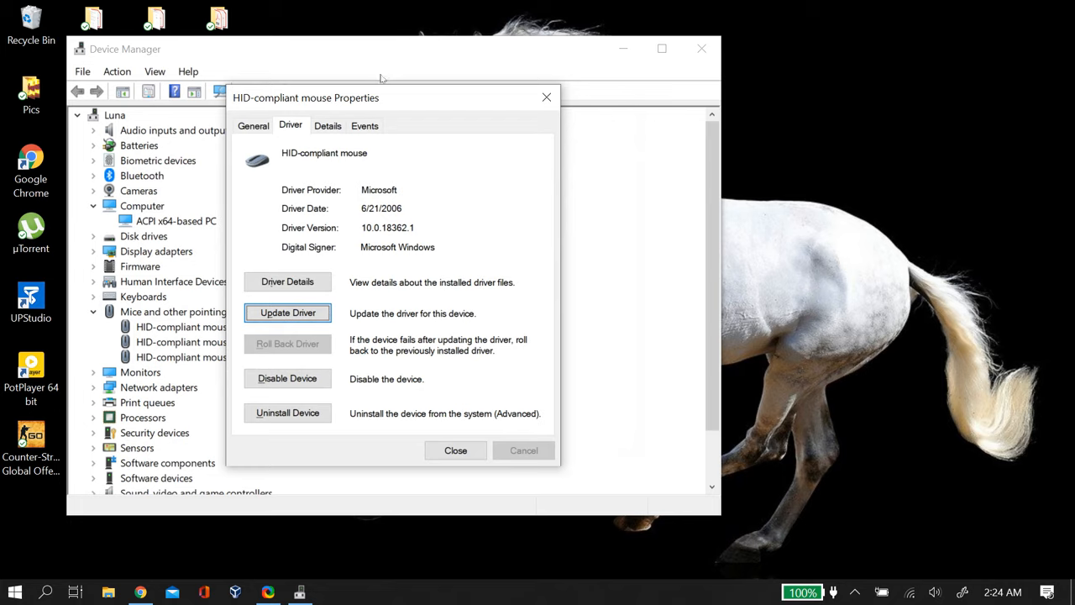
mouse_move(435, 93)
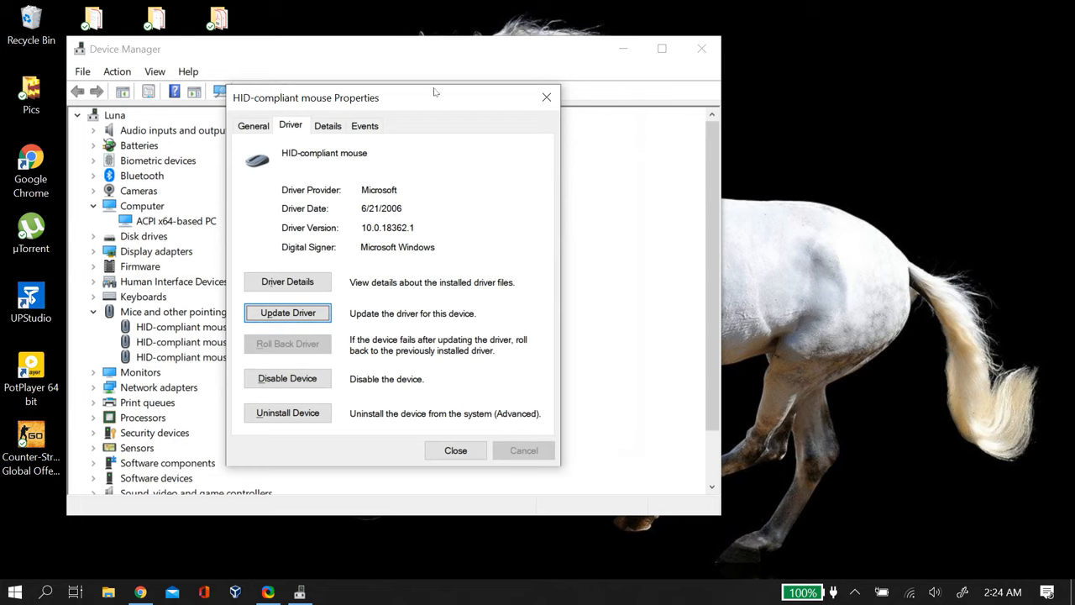
mouse_move(474, 95)
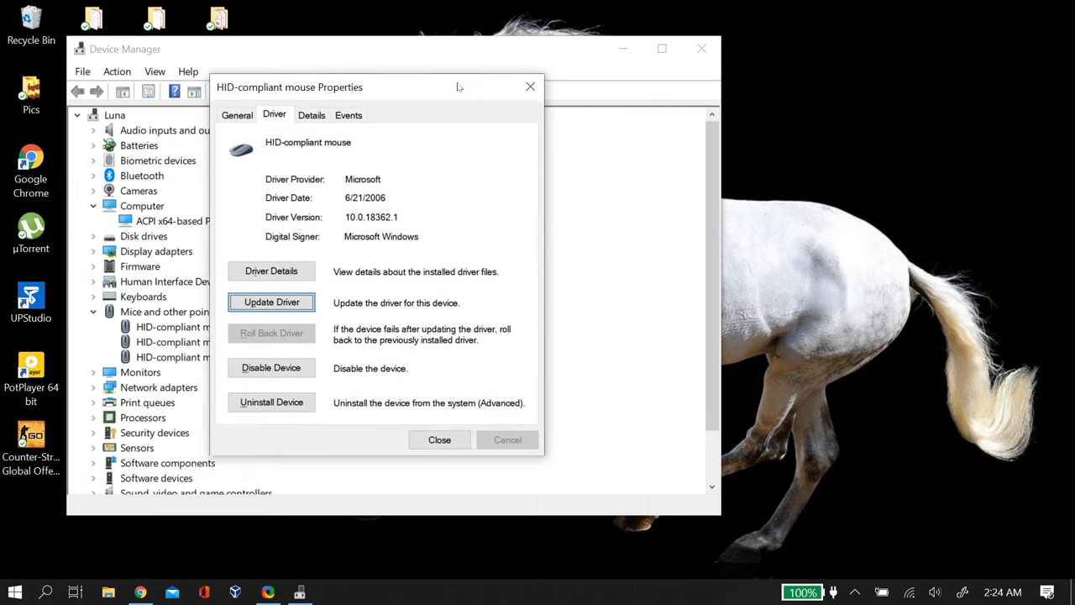
- Search Google for 'windows 10 mouse driver' from the Chrome address bar
left_click_drag(378, 87, 464, 69)
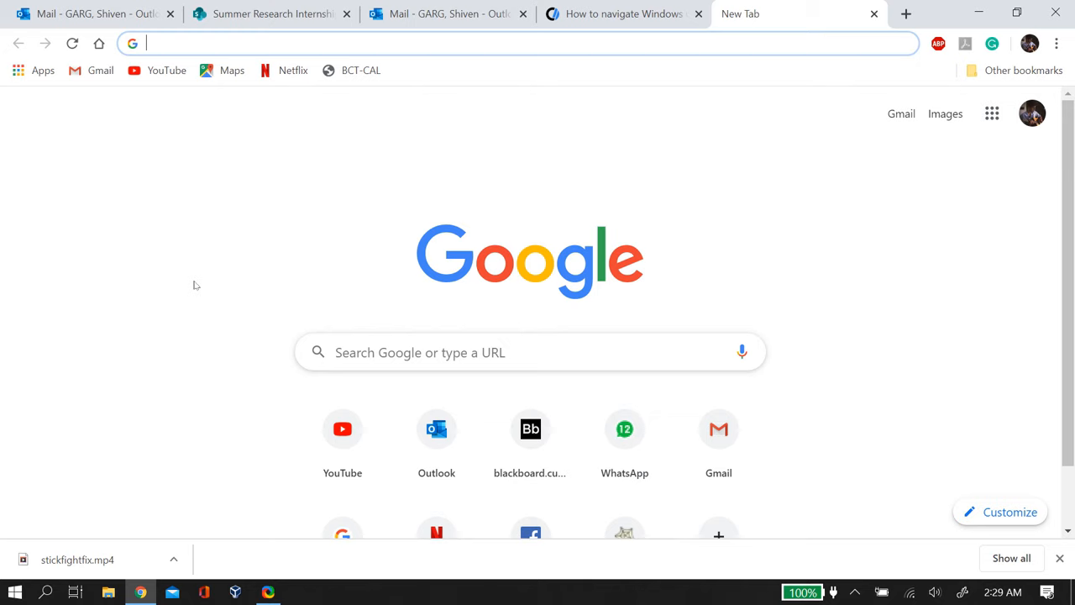
type("web.whatsapp.com")
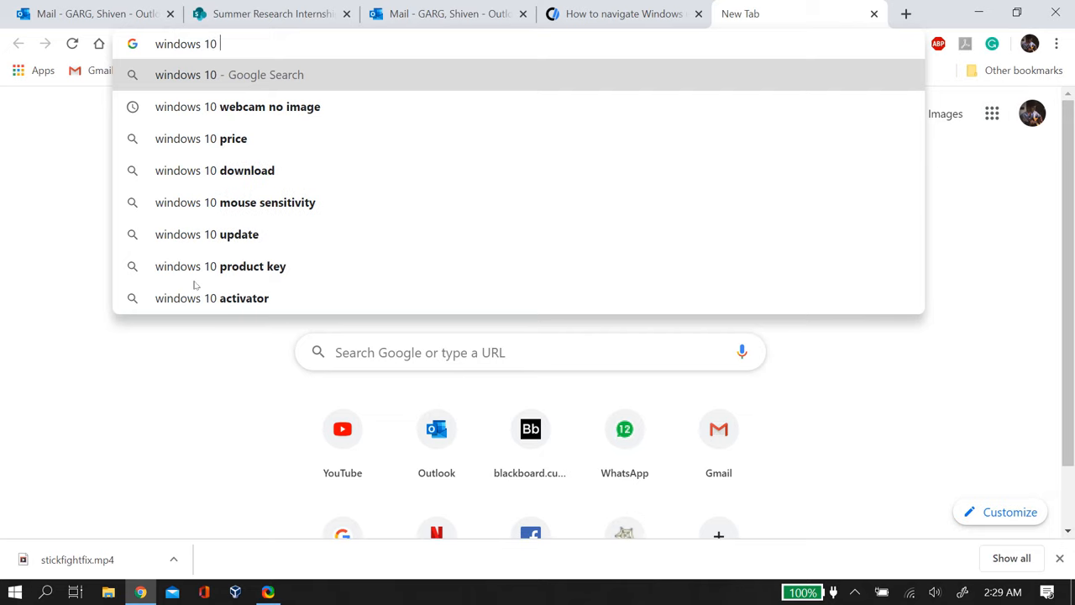
type("mouse")
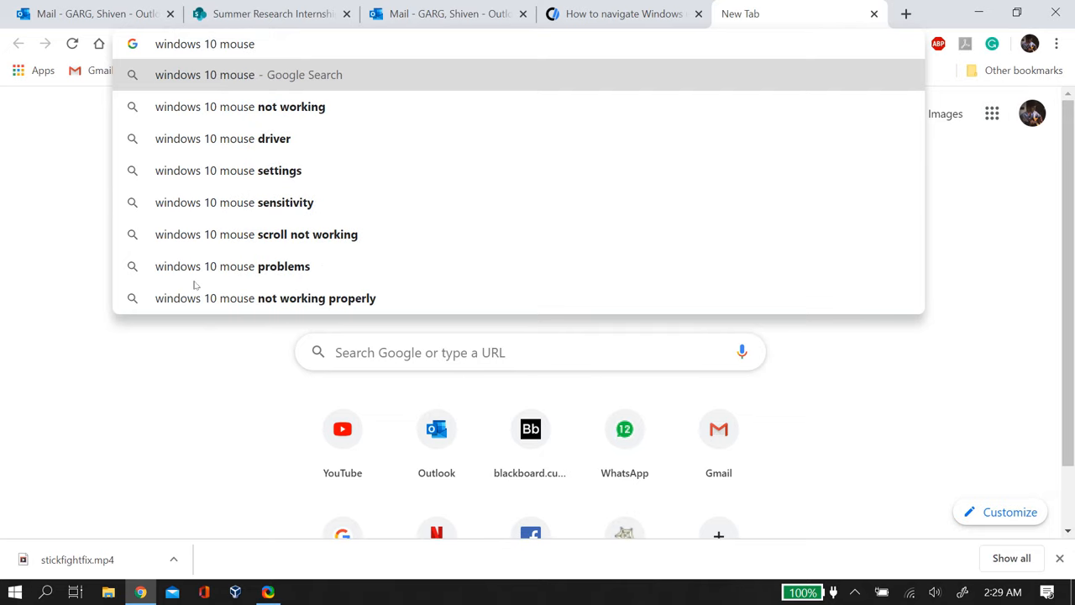
left_click(222, 138)
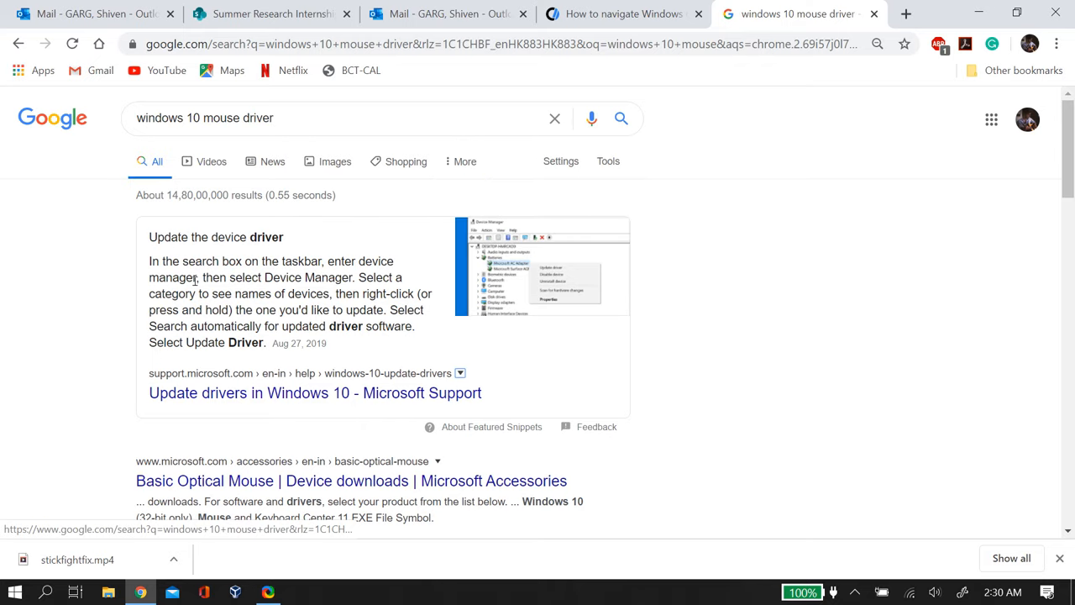
- From the Basic Optical Mouse page, download Mouse and Keyboard Center 11 for Windows 10 (64-bit only)
left_click(350, 480)
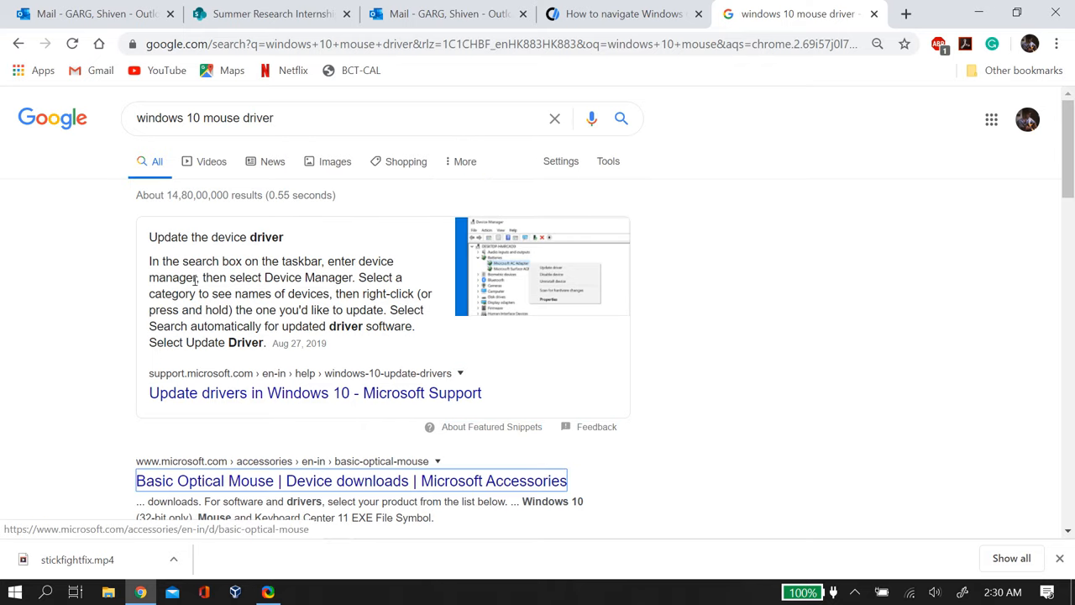
left_click(351, 480)
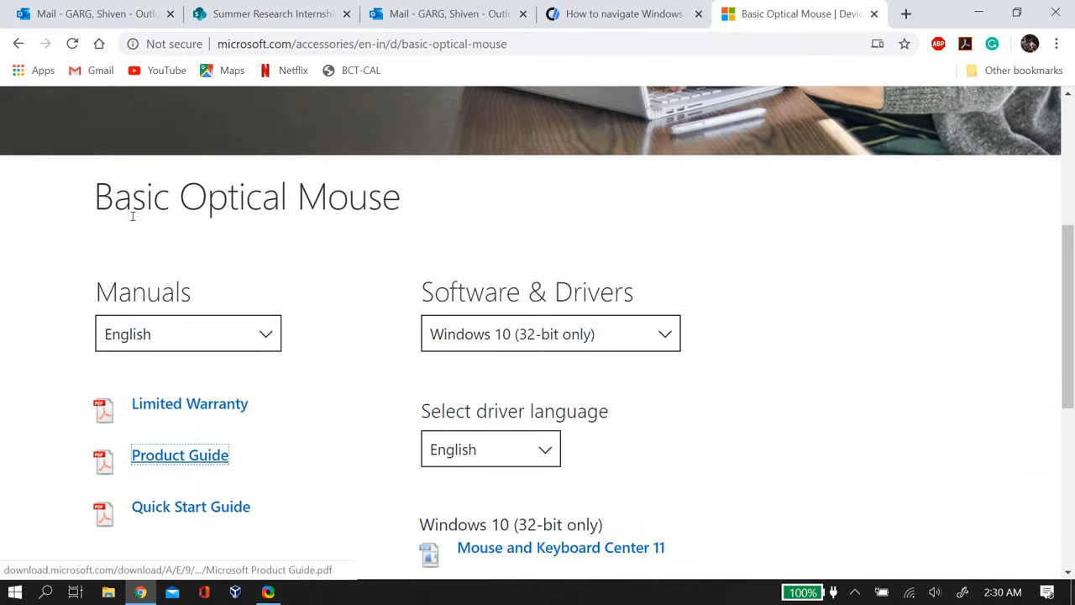
left_click(551, 332)
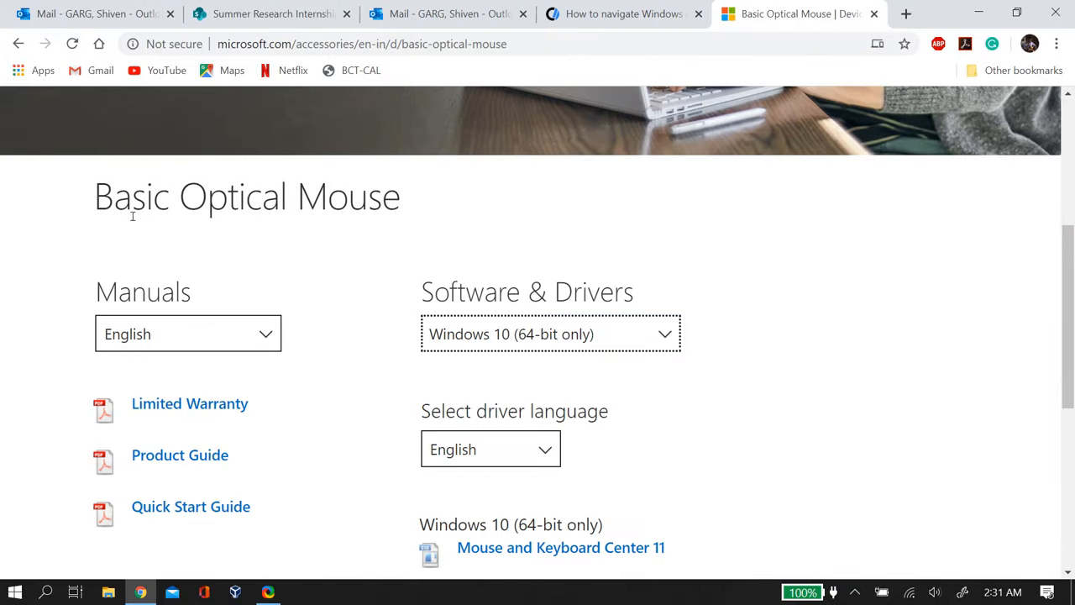
left_click(561, 548)
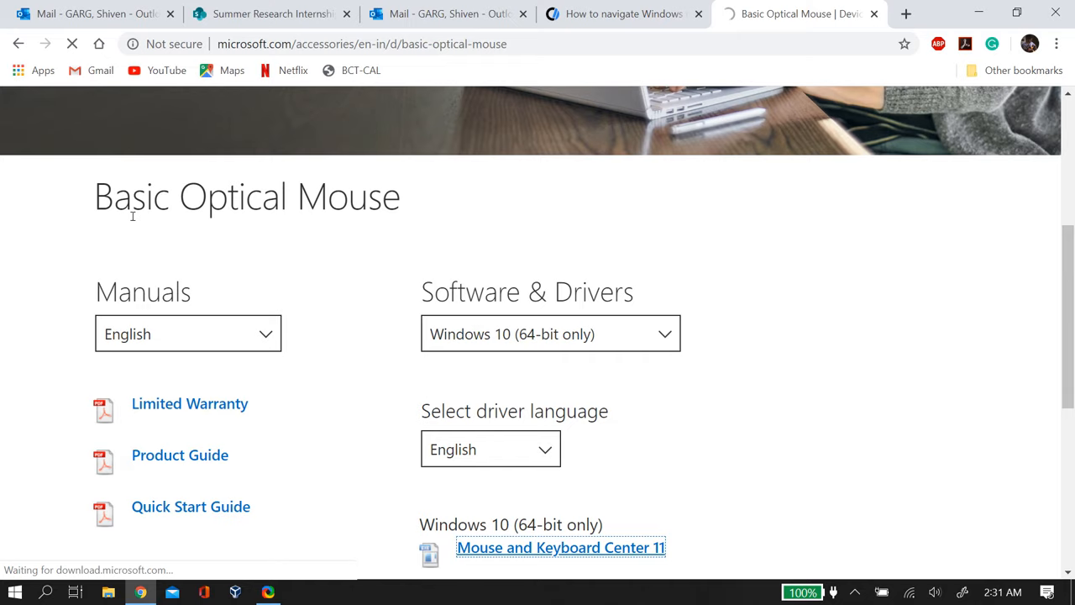
left_click(561, 547)
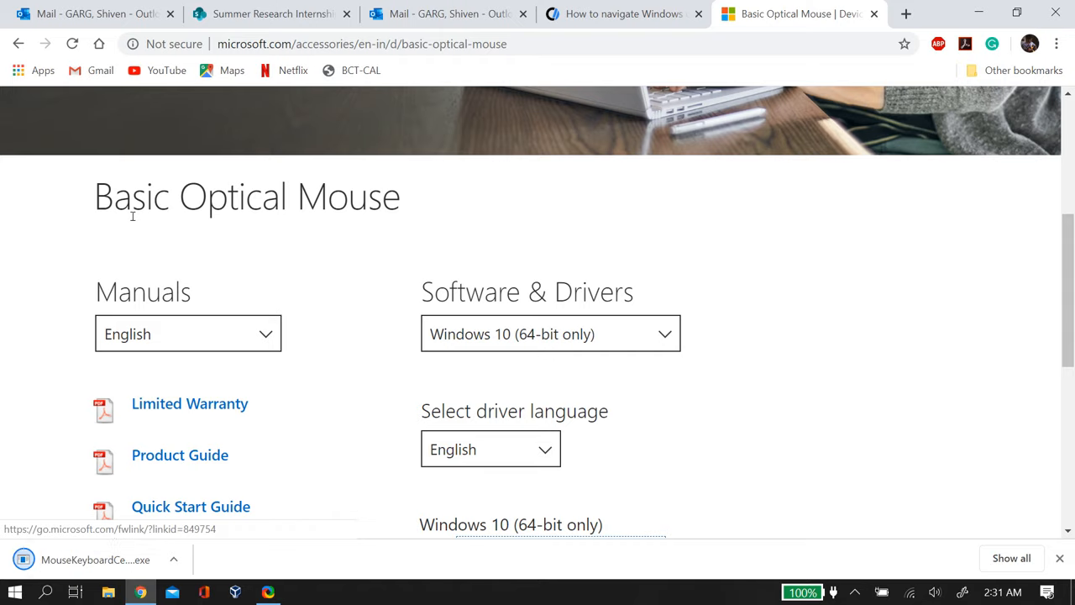
scroll("down", 3)
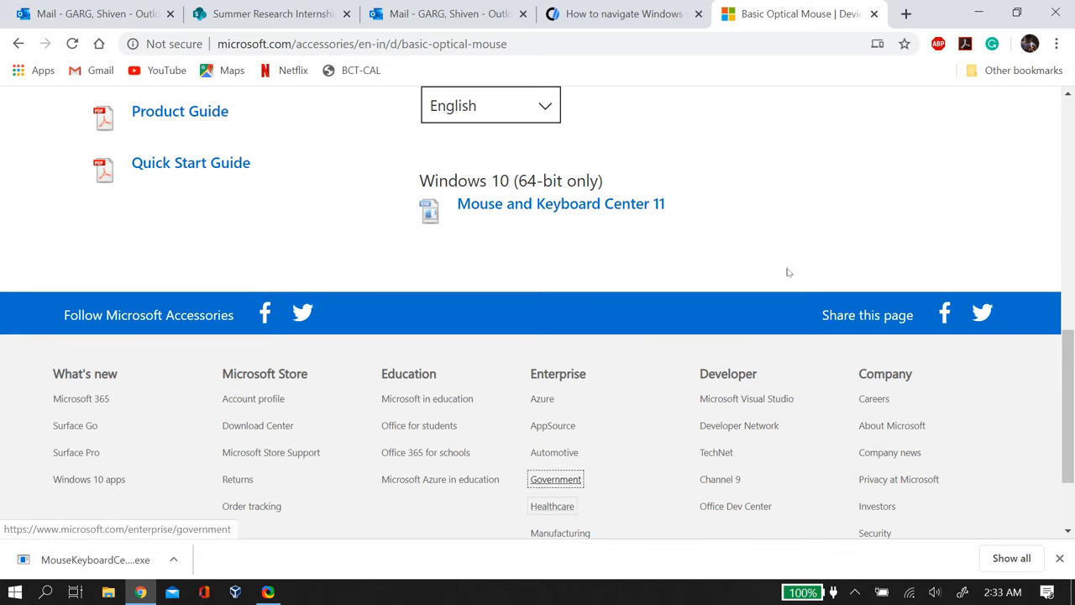
scroll("down", 3)
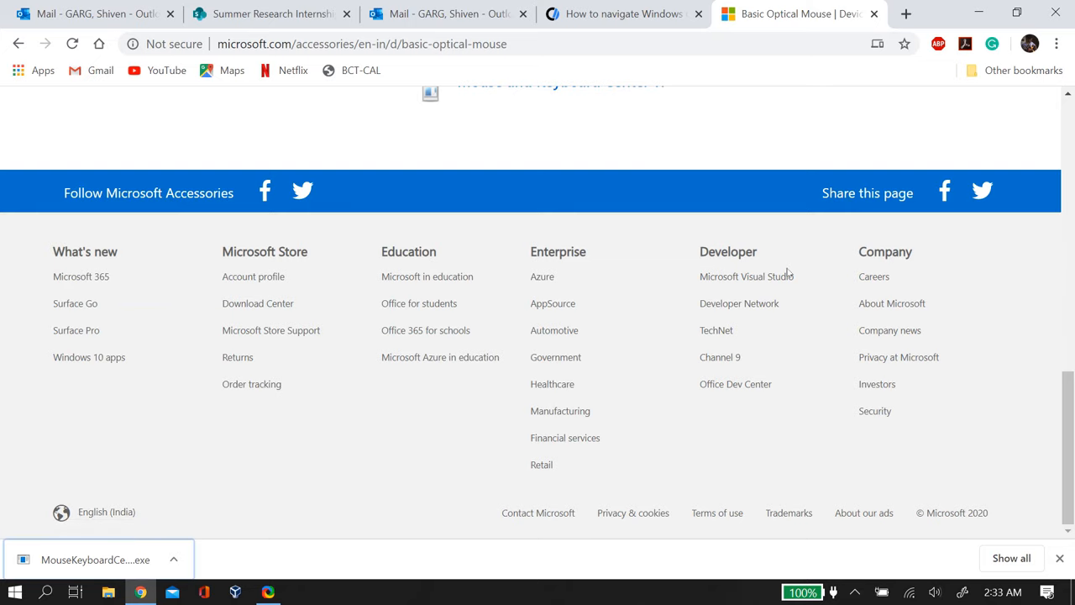
- Run the downloaded installer, accept the license terms and start installing Mouse and Keyboard Center
left_click(94, 559)
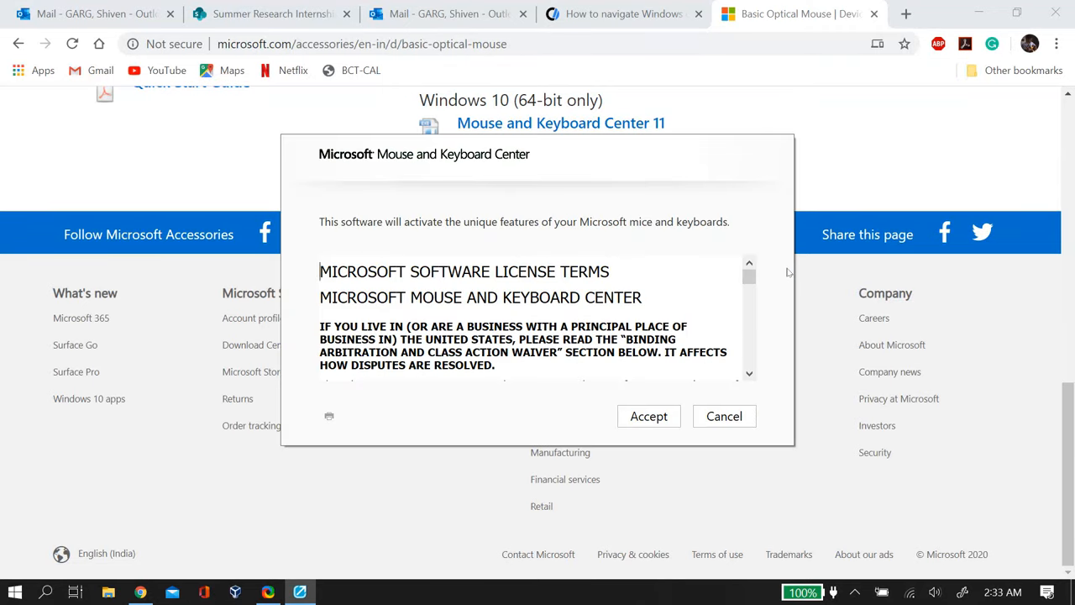
left_click(649, 416)
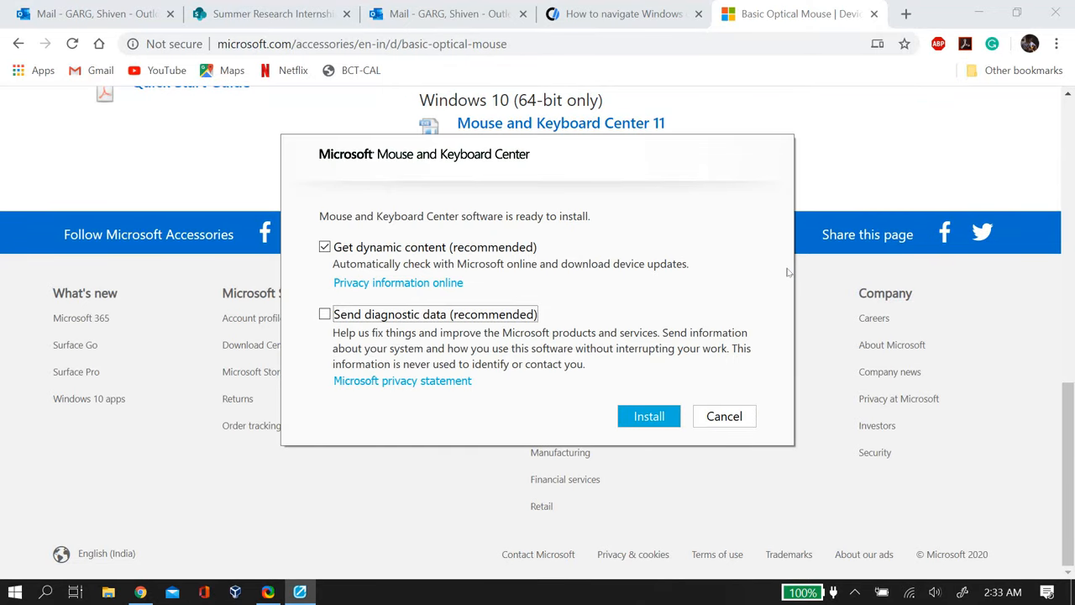
left_click(648, 416)
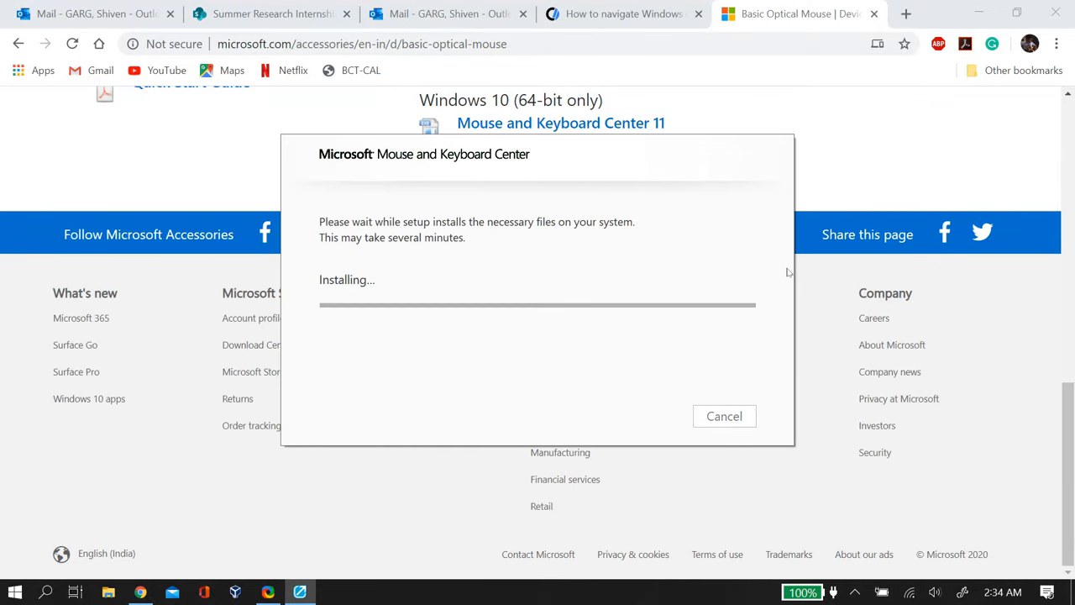